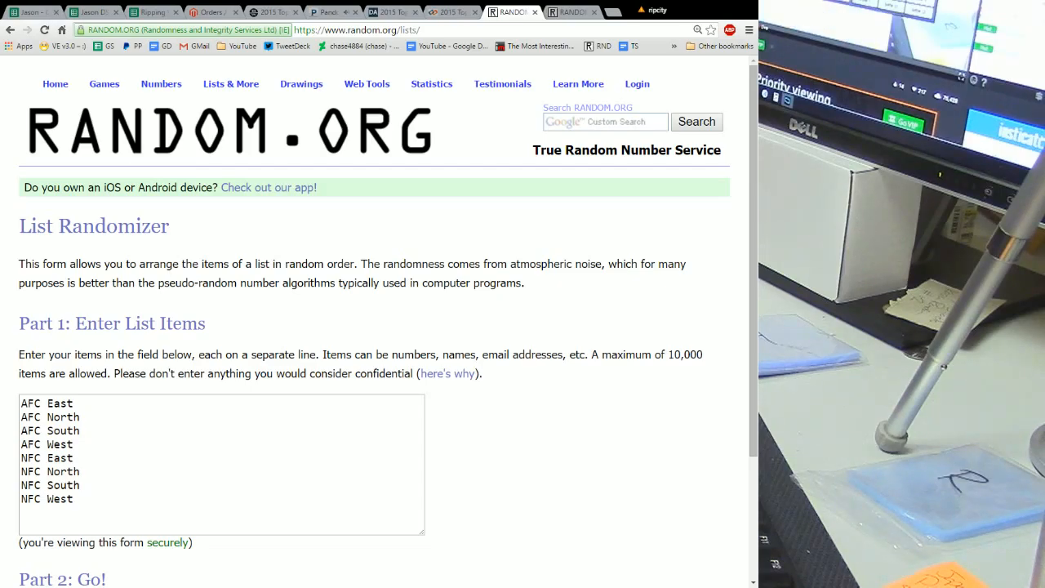
{"action": "mouse_move", "coordinate": [585, 409]}
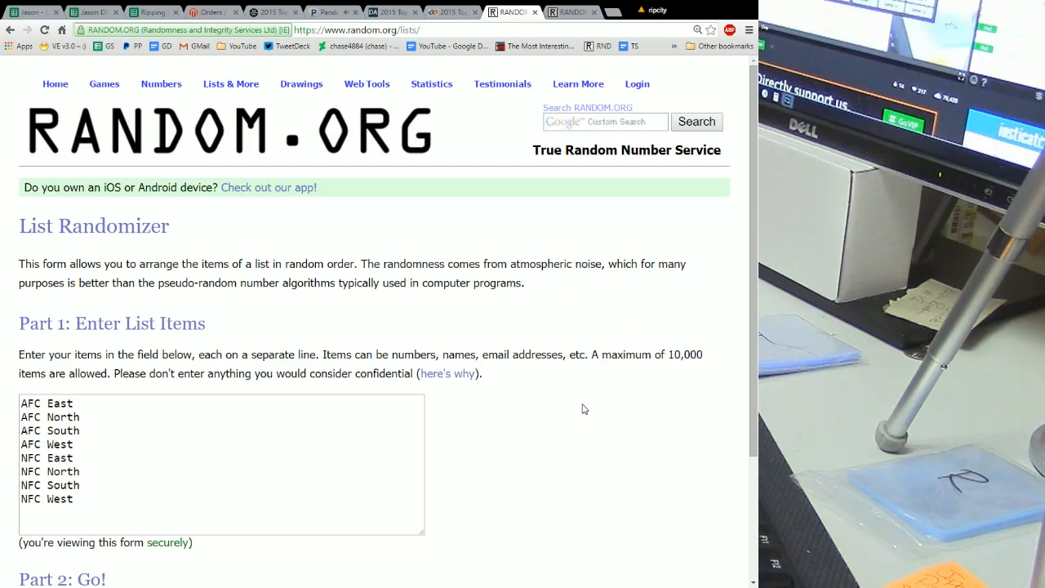
Step: Shuffle the eight NFL divisions six times and select the final order, NFC North first to NFC West last
{"action": "scroll", "scroll_direction": "down", "scroll_amount": 3}
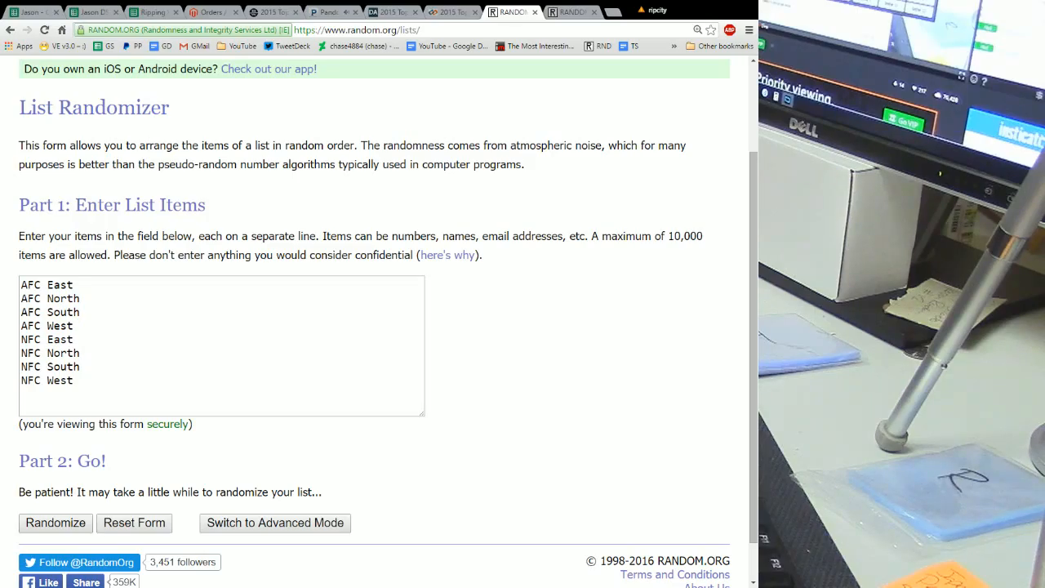
{"action": "mouse_move", "coordinate": [476, 501]}
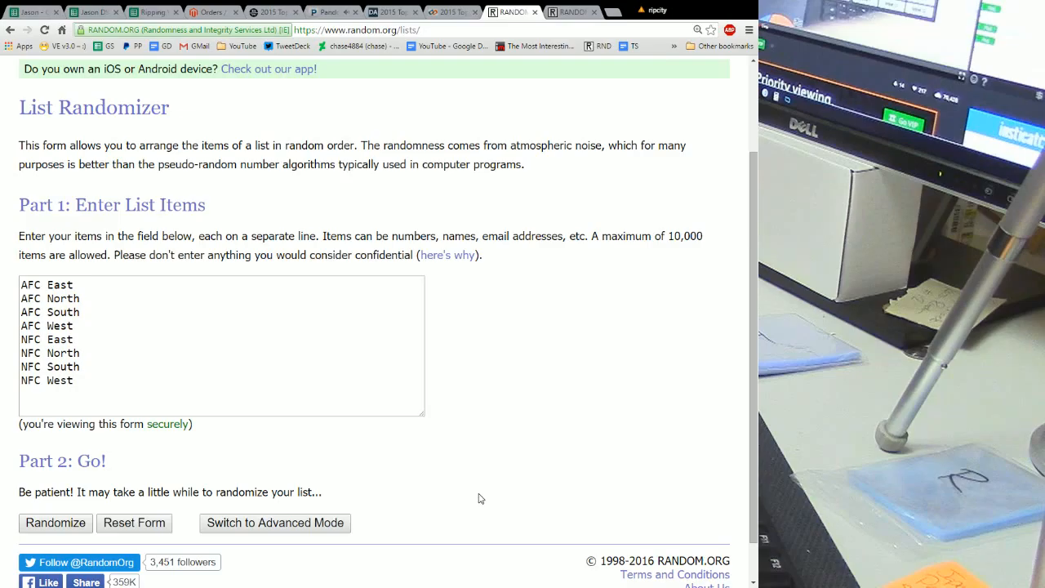
{"action": "scroll", "scroll_direction": "down", "scroll_amount": 3}
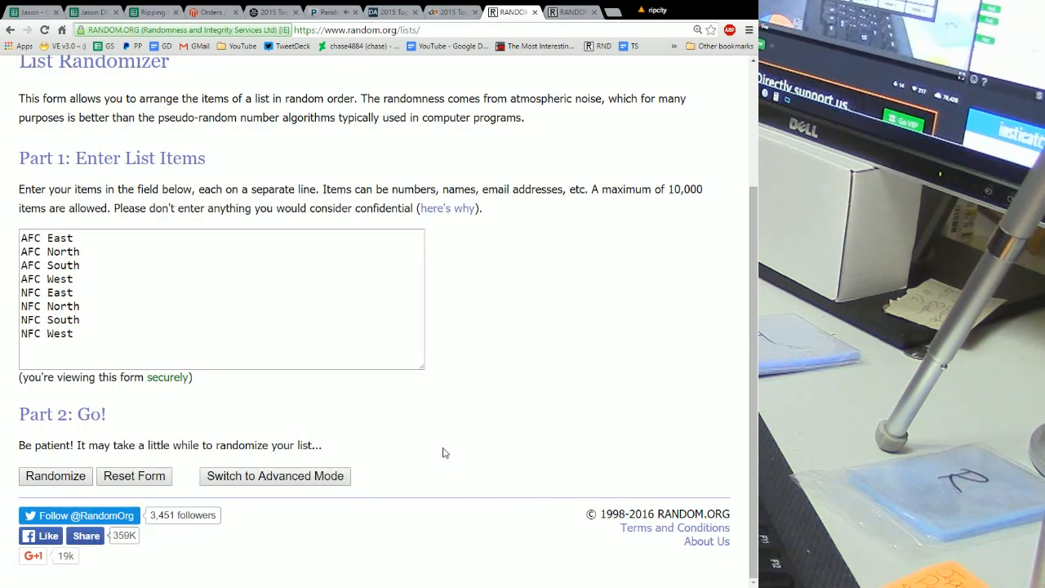
{"action": "left_click", "coordinate": [56, 477]}
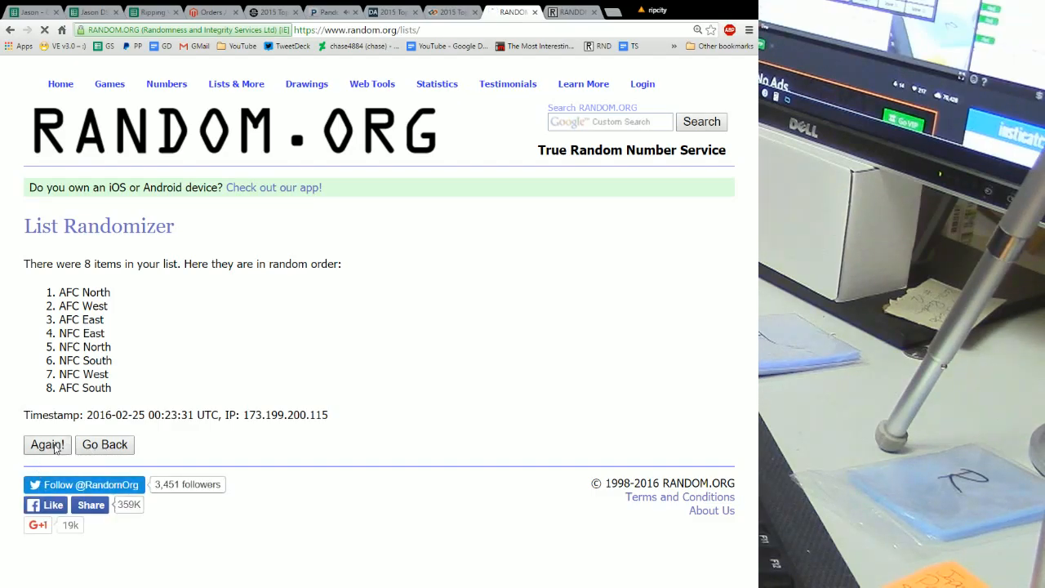
{"action": "left_click", "coordinate": [45, 444]}
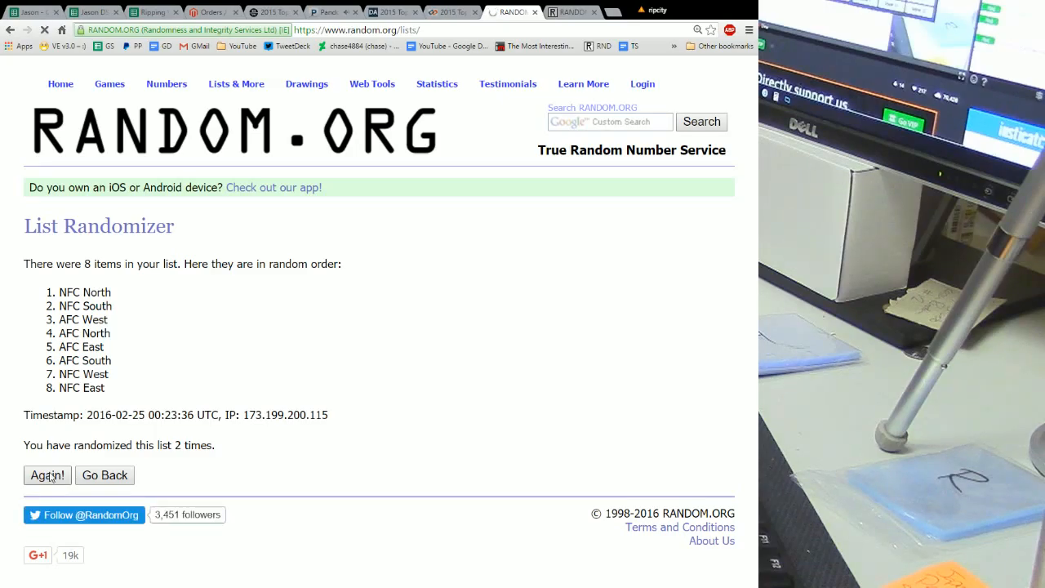
{"action": "left_click", "coordinate": [46, 475]}
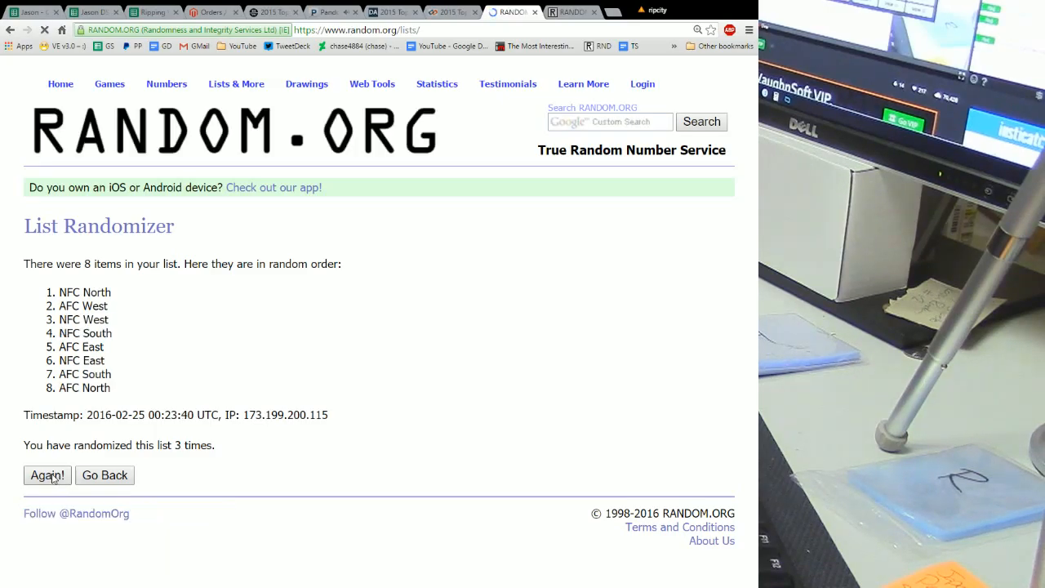
{"action": "left_click", "coordinate": [46, 475]}
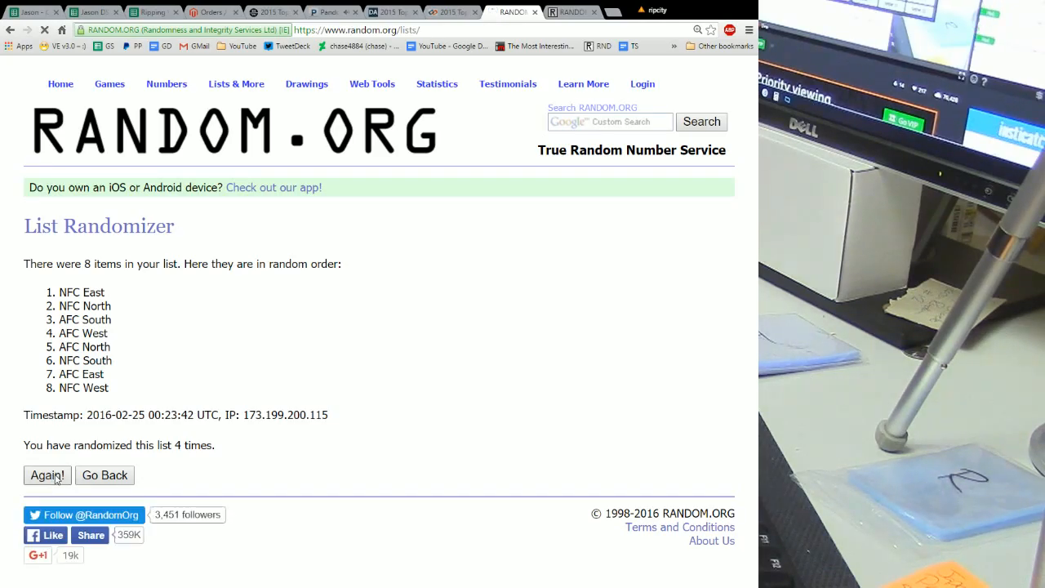
{"action": "left_click", "coordinate": [46, 475]}
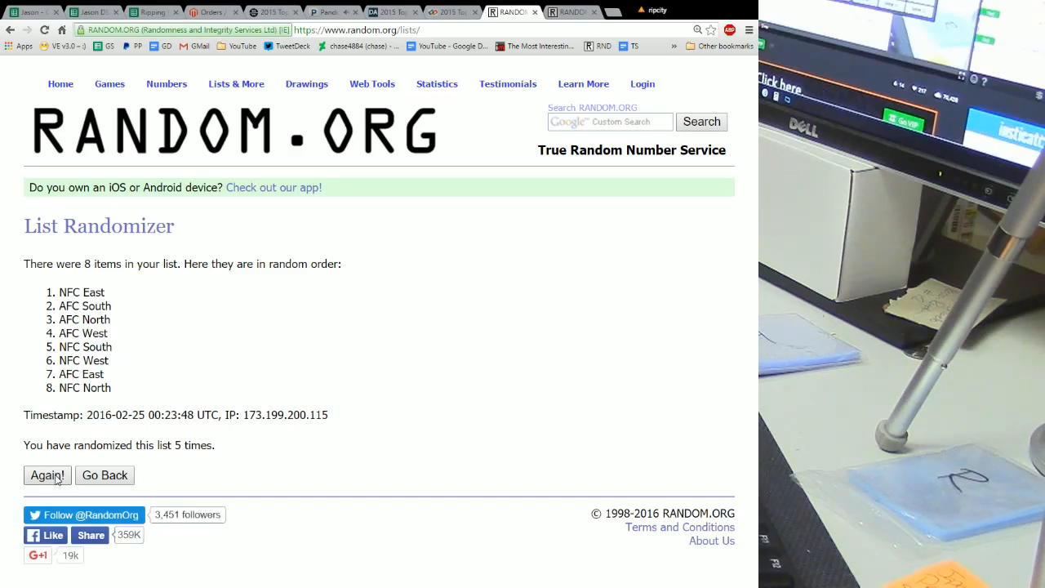
{"action": "left_click", "coordinate": [46, 475]}
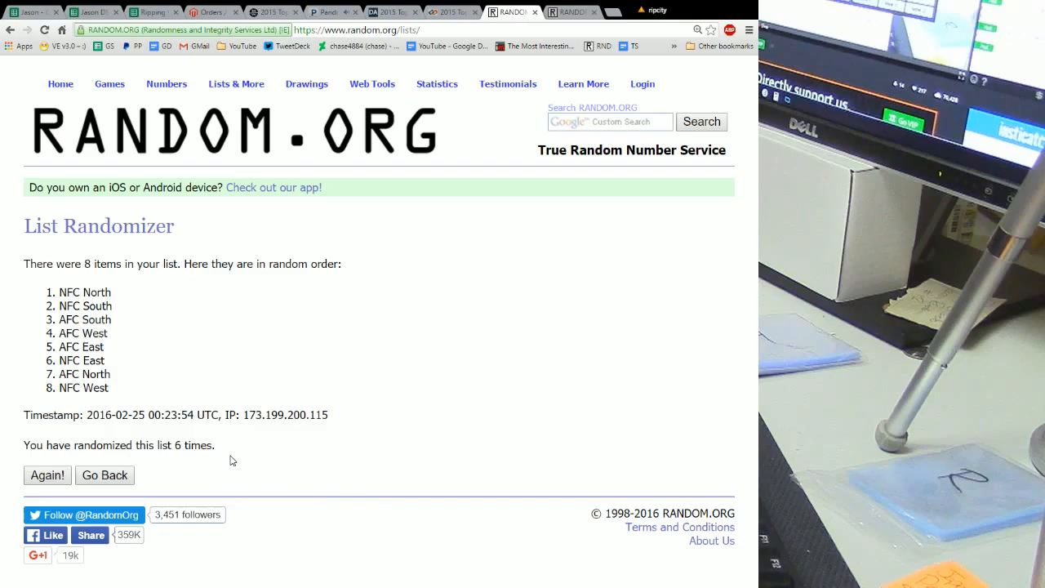
{"action": "left_click_drag", "start_coordinate": [62, 292], "coordinate": [114, 361]}
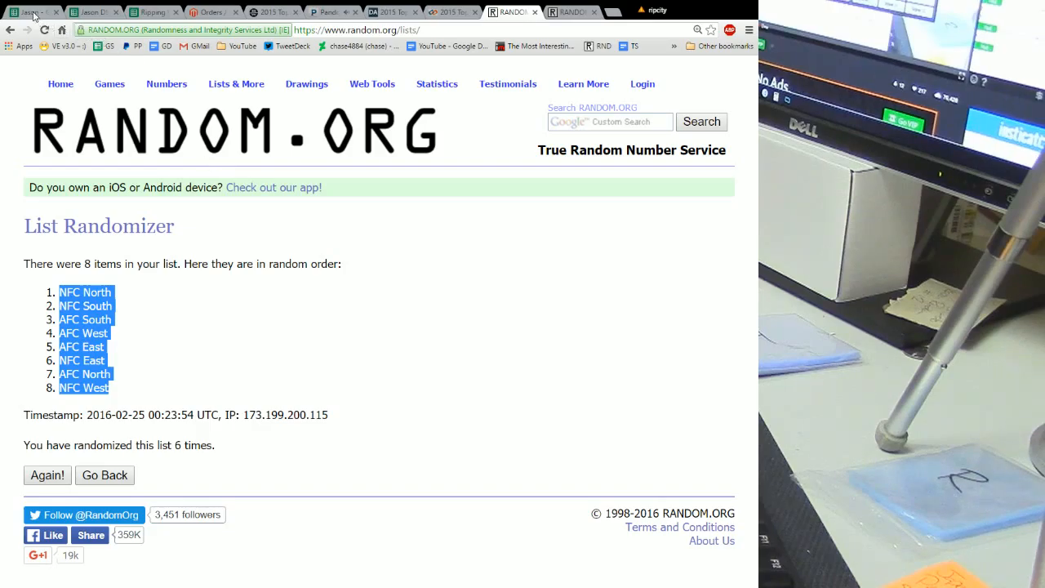
Step: Paste the shuffled divisions into A12:A19 of the Current Breaks sheet
{"action": "left_click", "coordinate": [33, 9]}
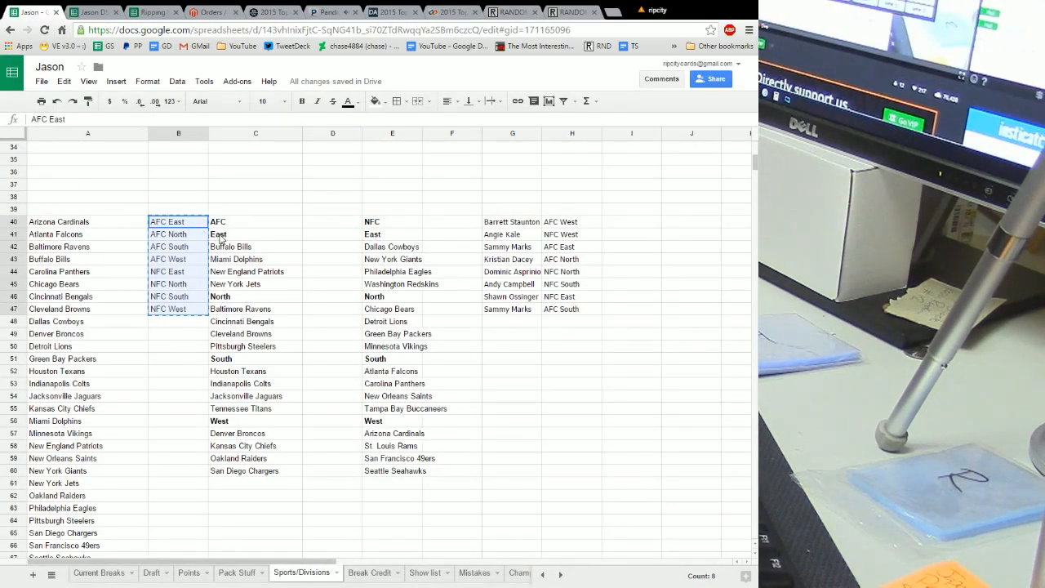
{"action": "left_click", "coordinate": [98, 571]}
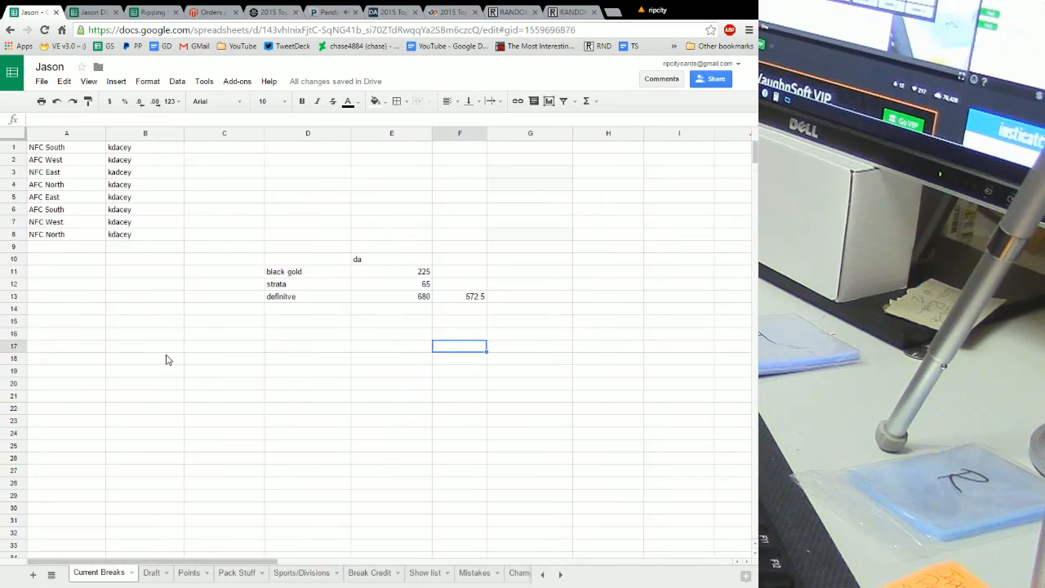
{"action": "right_click", "coordinate": [66, 284]}
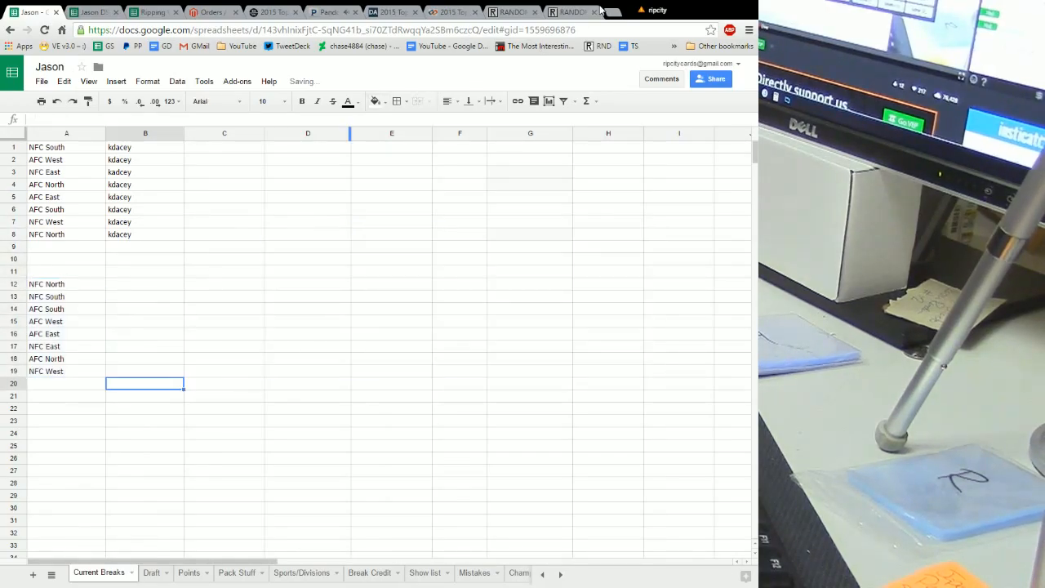
{"action": "left_click", "coordinate": [563, 9]}
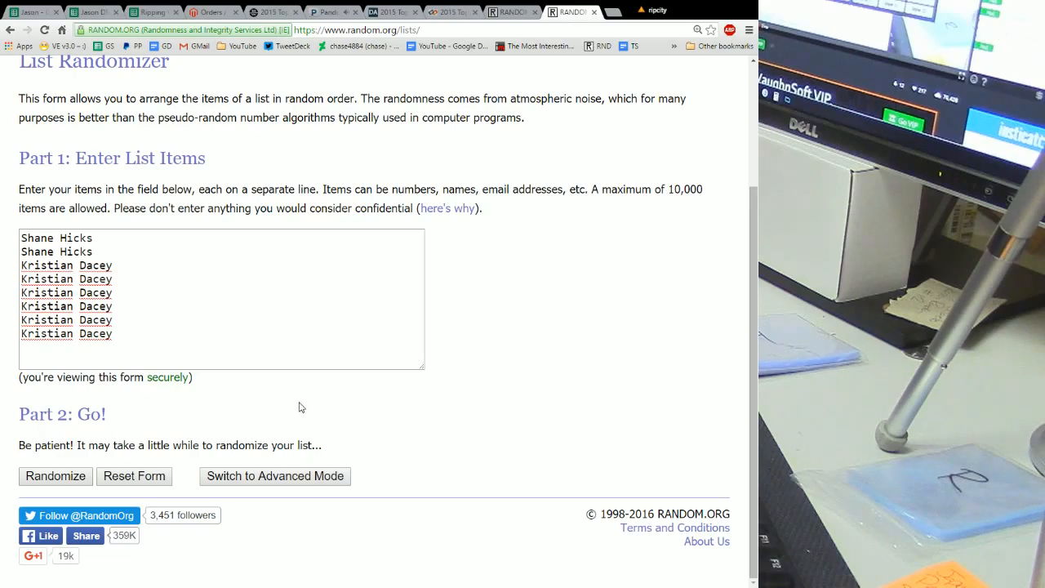
{"action": "mouse_move", "coordinate": [281, 425]}
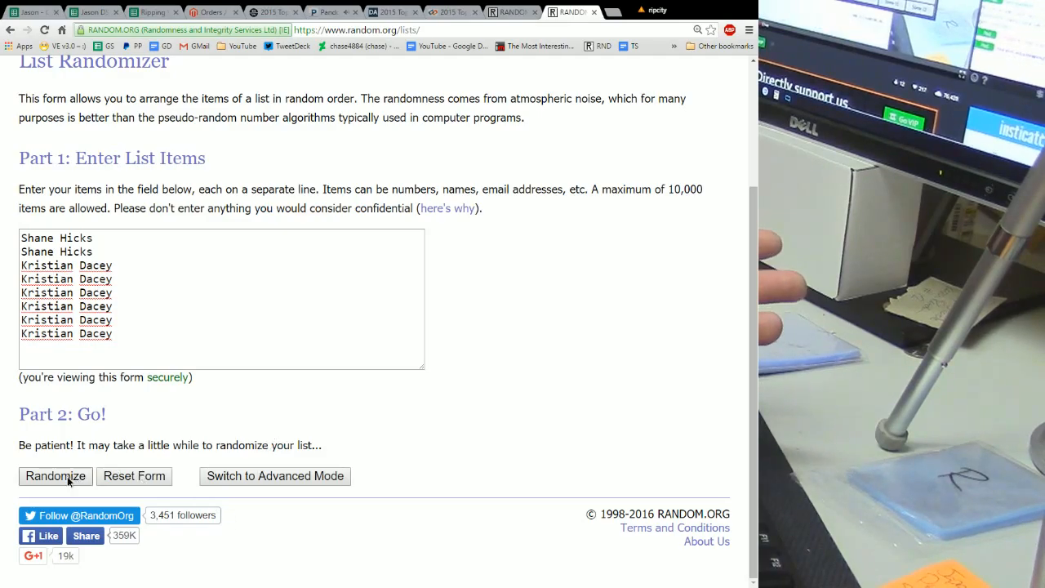
Step: Shuffle the eight player names six times into a new random order
{"action": "left_click", "coordinate": [56, 476]}
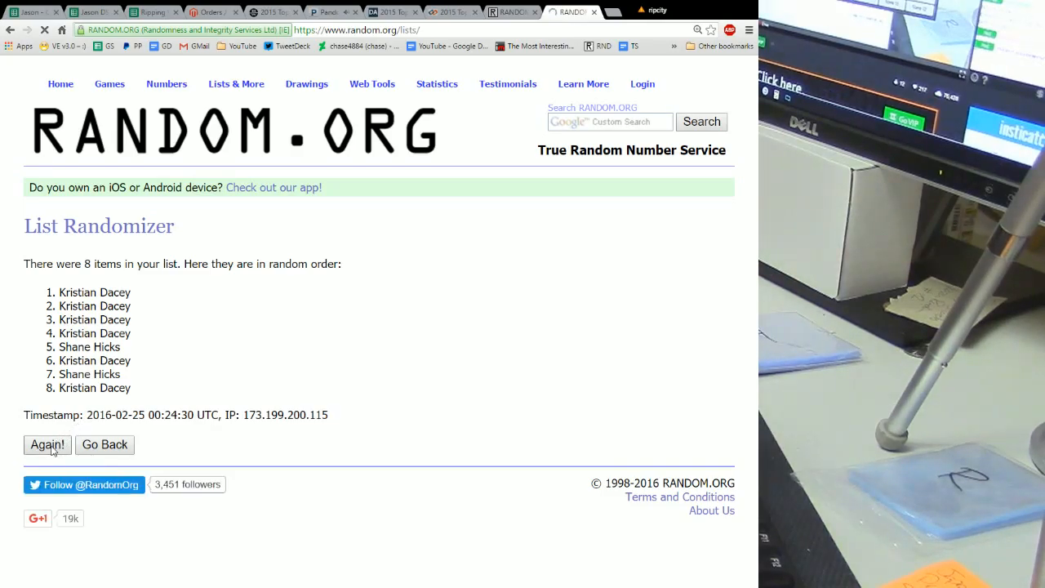
{"action": "left_click", "coordinate": [46, 444]}
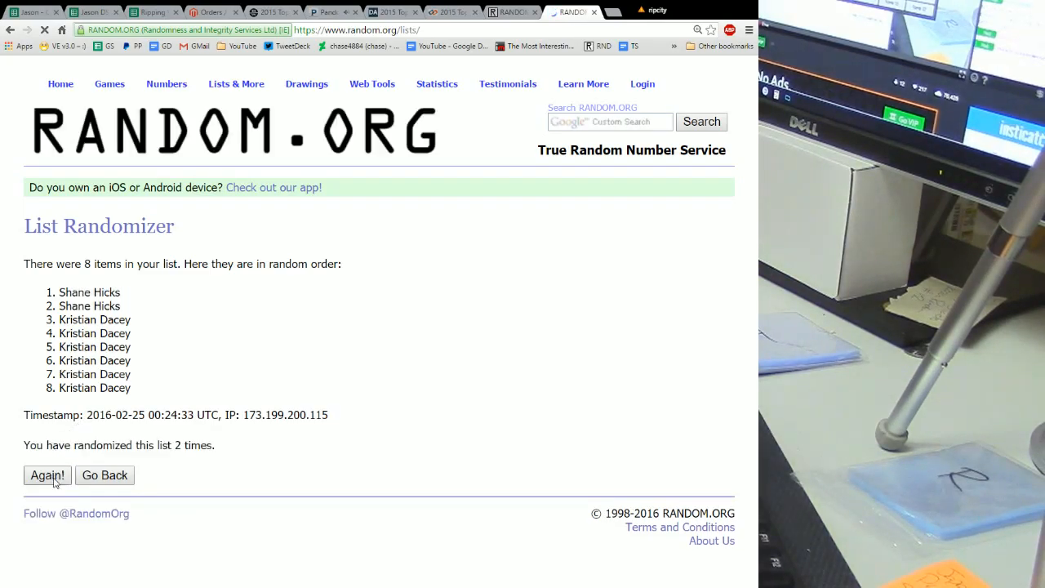
{"action": "left_click", "coordinate": [46, 475]}
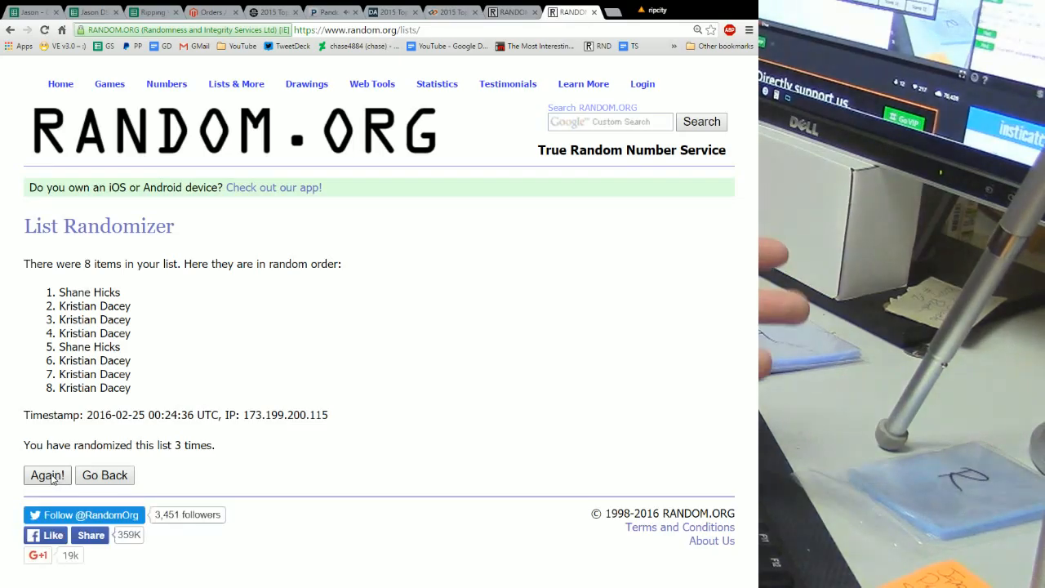
{"action": "left_click", "coordinate": [46, 475]}
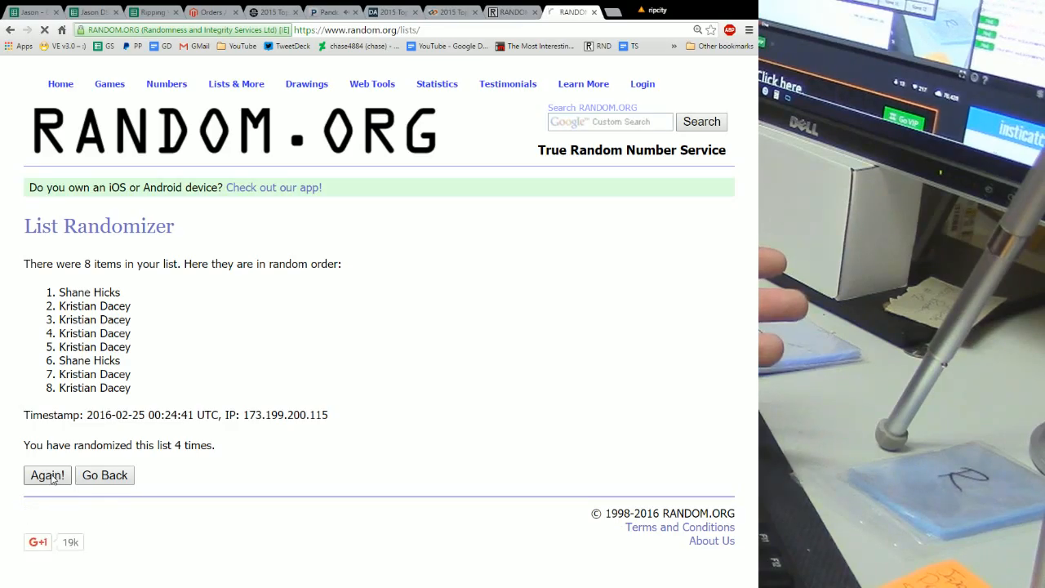
{"action": "left_click", "coordinate": [46, 475]}
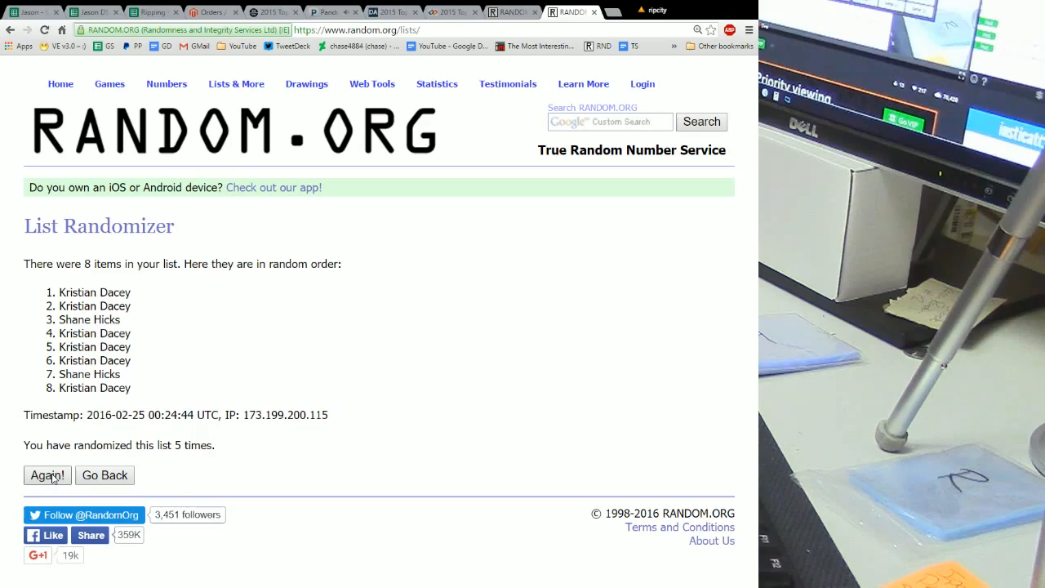
{"action": "left_click", "coordinate": [46, 475]}
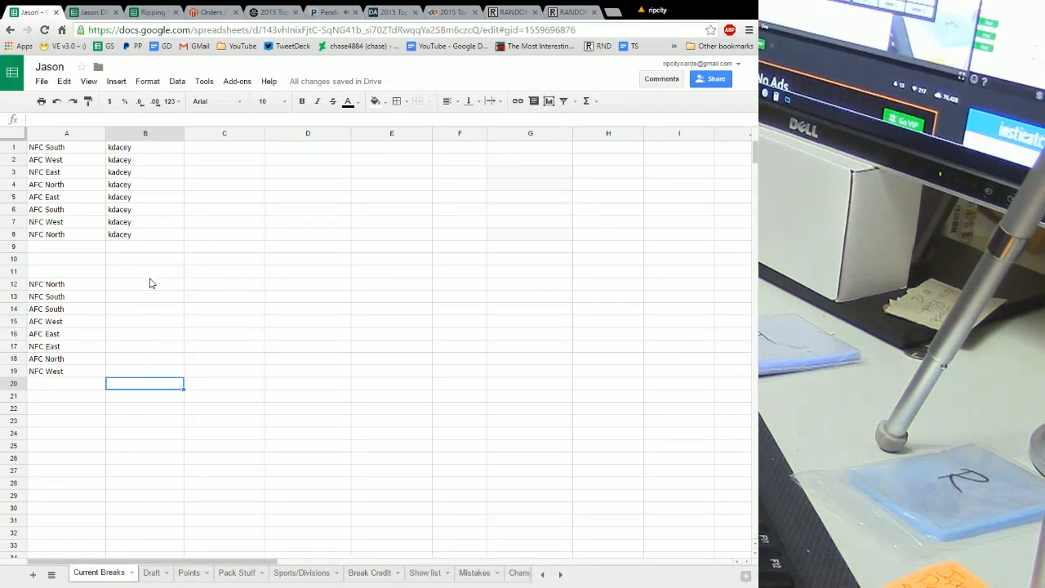
Step: Paste the randomized player names into B12:B19 beside the divisions
{"action": "right_click", "coordinate": [143, 284]}
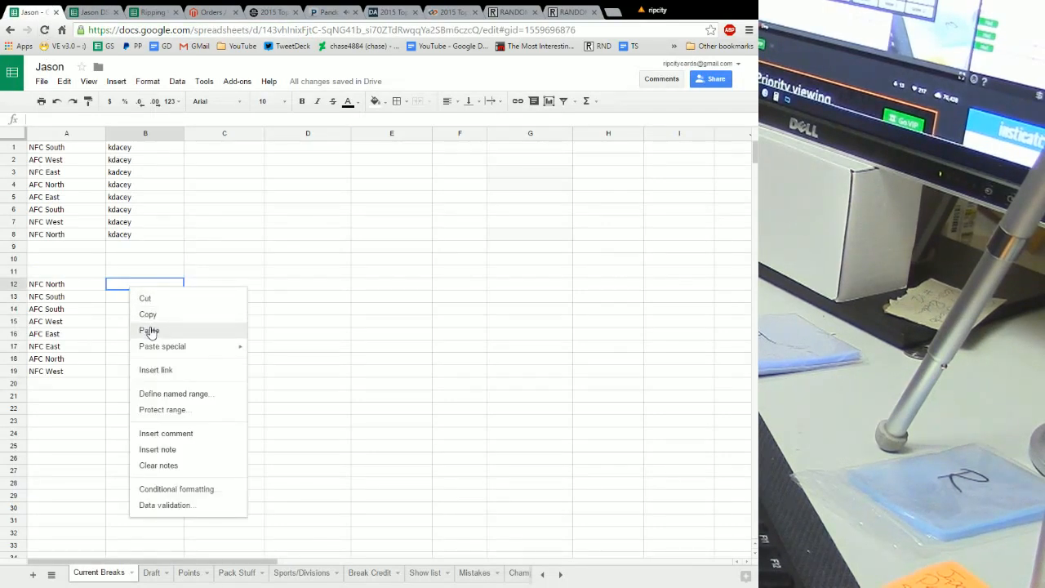
{"action": "left_click", "coordinate": [150, 330]}
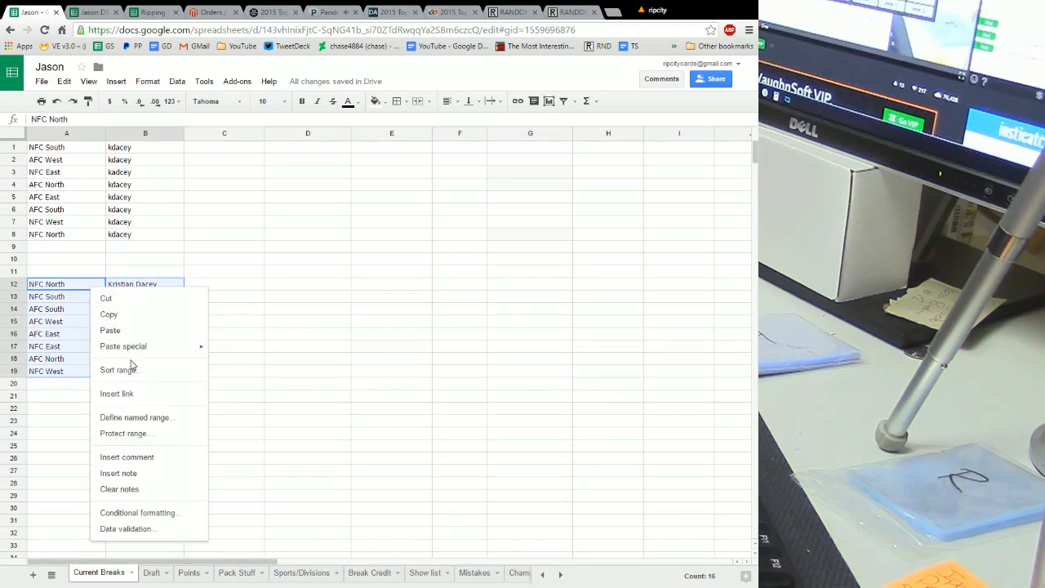
Step: Sort rows A12:B19 by Column B names, A to Z
{"action": "left_click", "coordinate": [120, 369]}
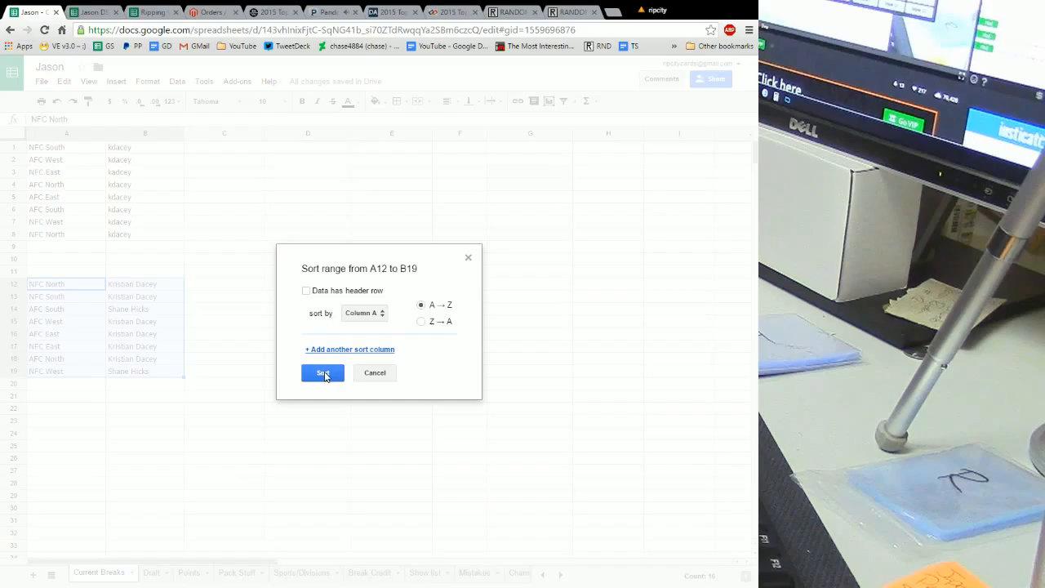
{"action": "left_click", "coordinate": [363, 314]}
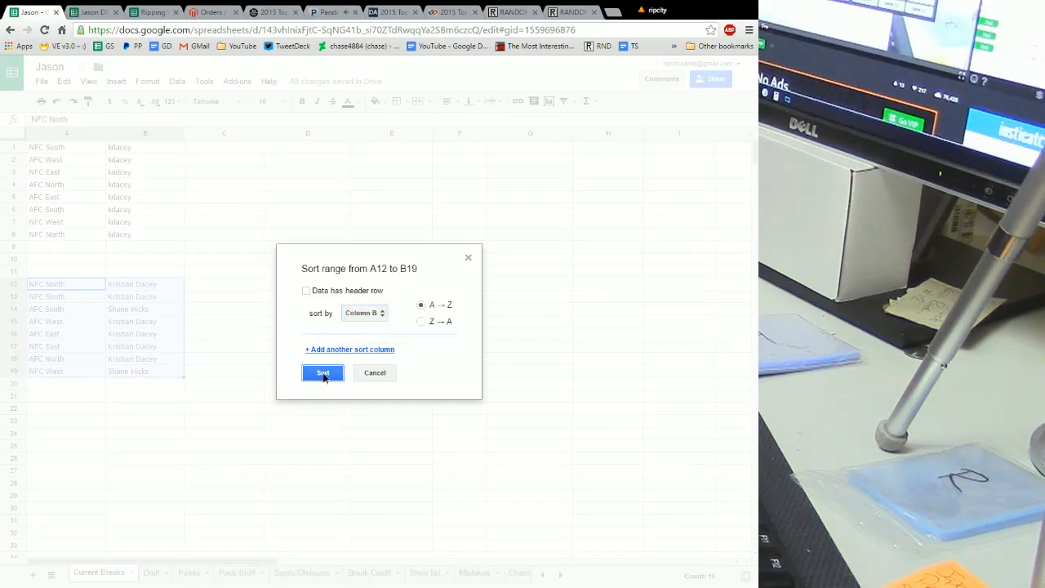
{"action": "left_click", "coordinate": [324, 372]}
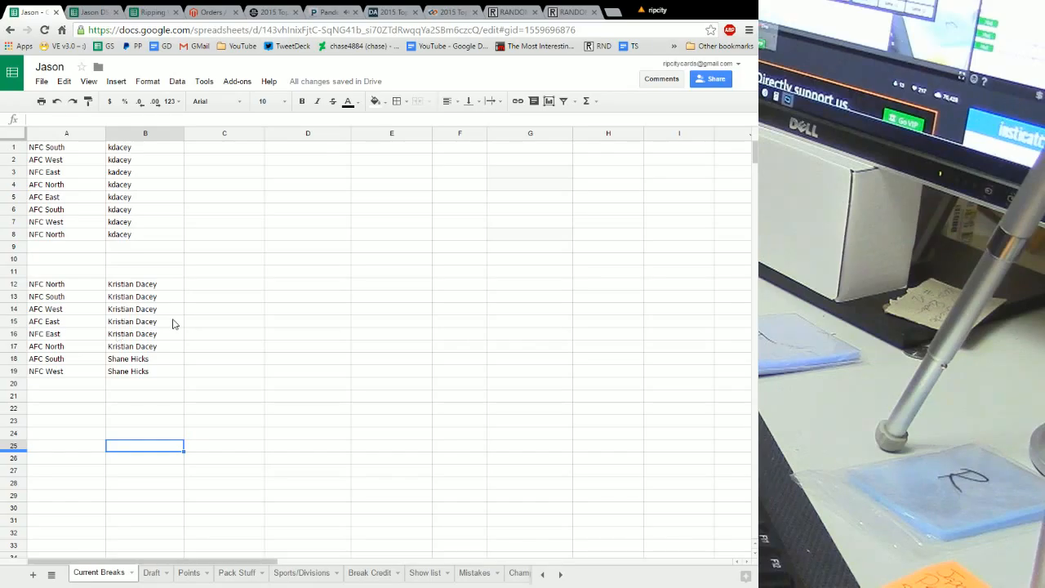
{"action": "mouse_move", "coordinate": [26, 281]}
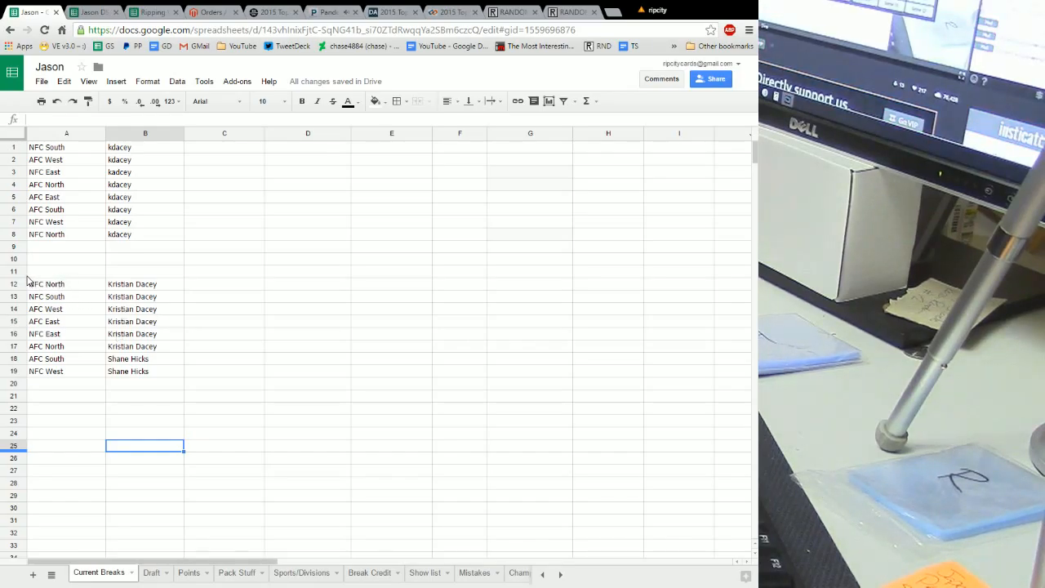